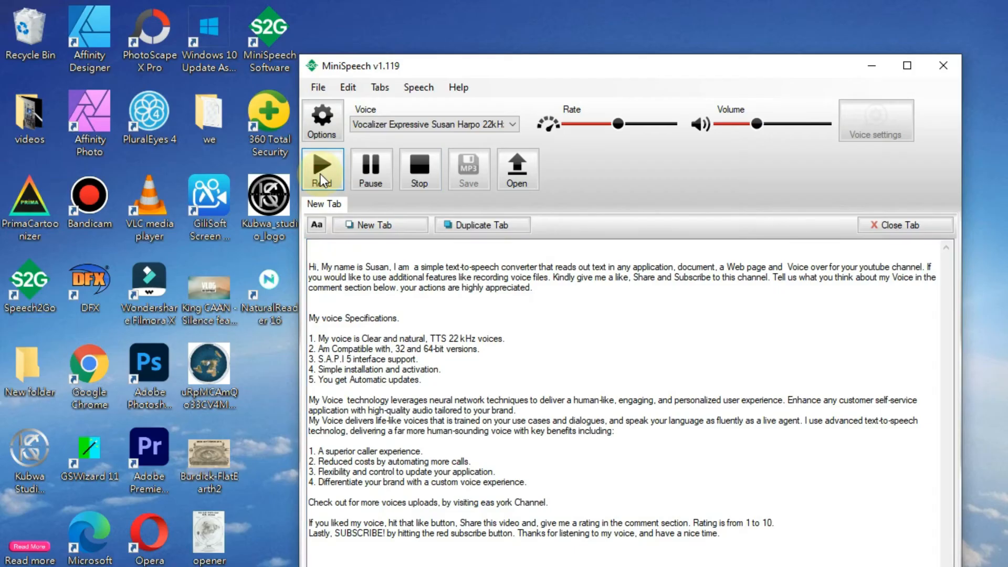
# Start the Susan Harpo voice reading the pasted demo text aloud
pyautogui.click(322, 168)
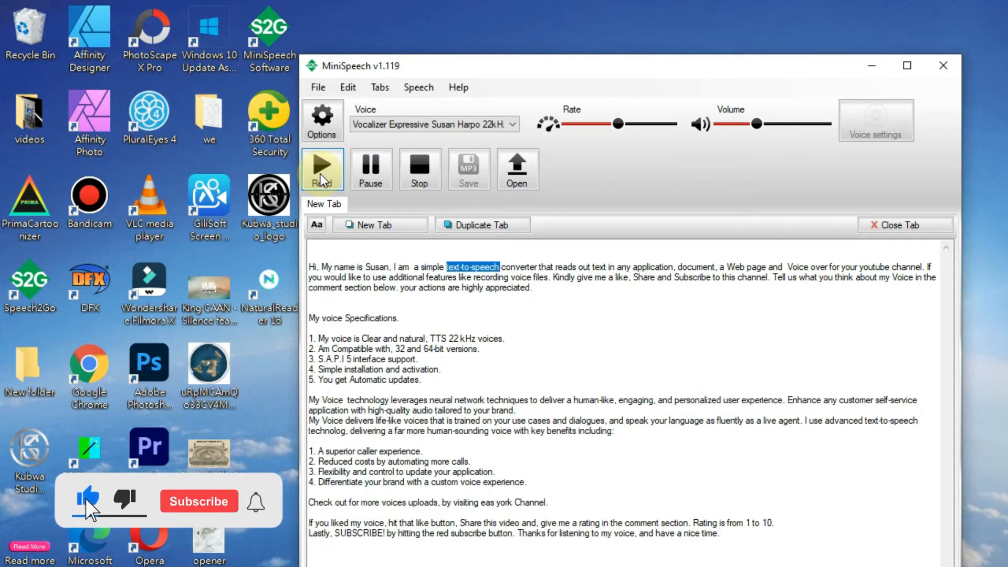
pyautogui.click(199, 501)
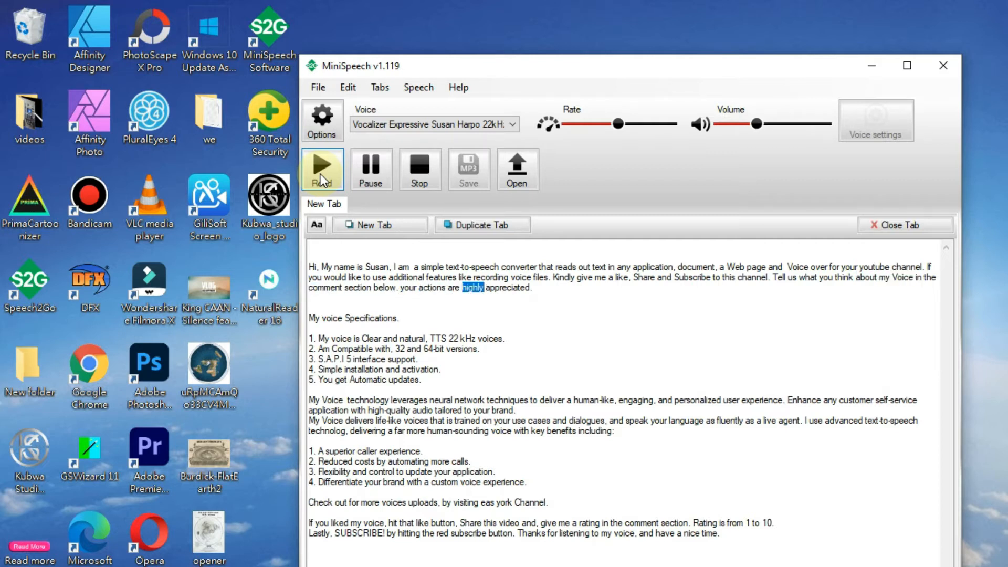
# Stop the read-aloud after the first paragraph so no word stays highlighted
pyautogui.click(323, 178)
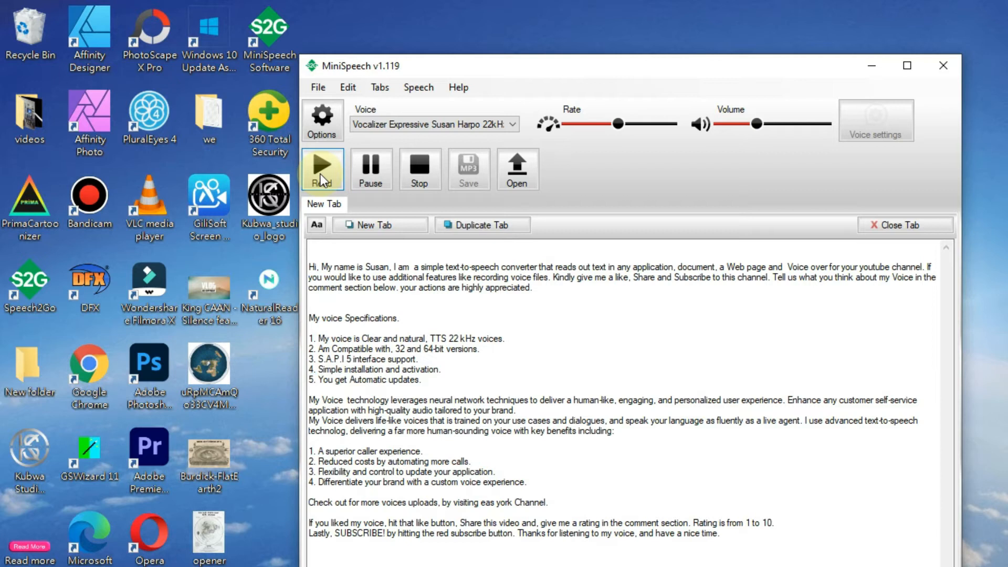
pyautogui.doubleClick(420, 369)
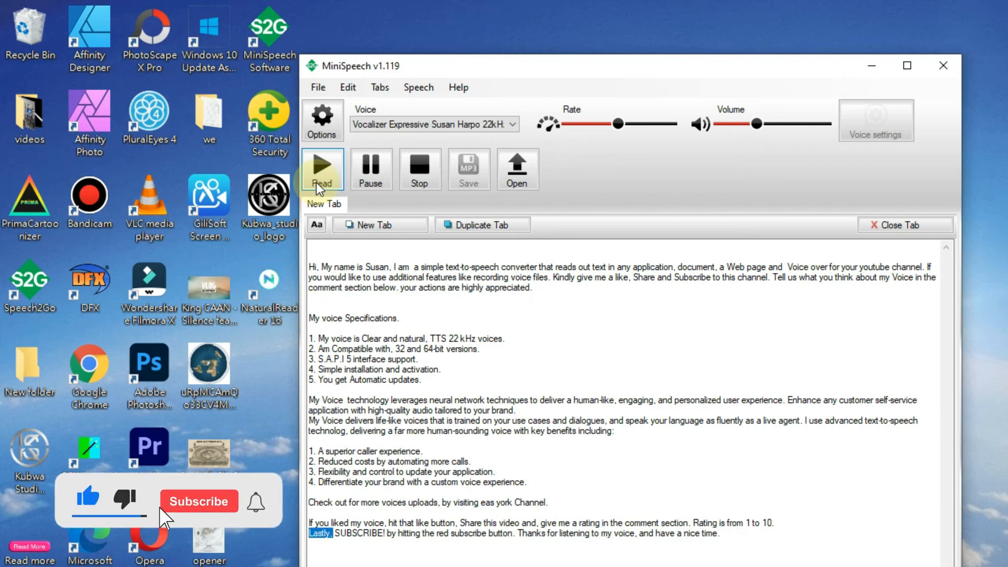
# Let the reading continue into the closing paragraph through 'subscribe'
pyautogui.click(199, 501)
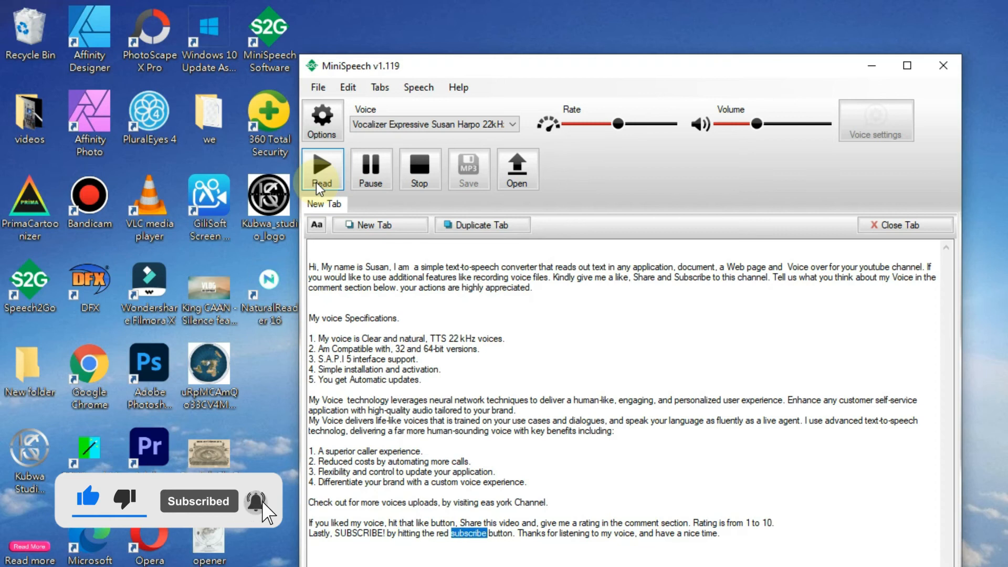